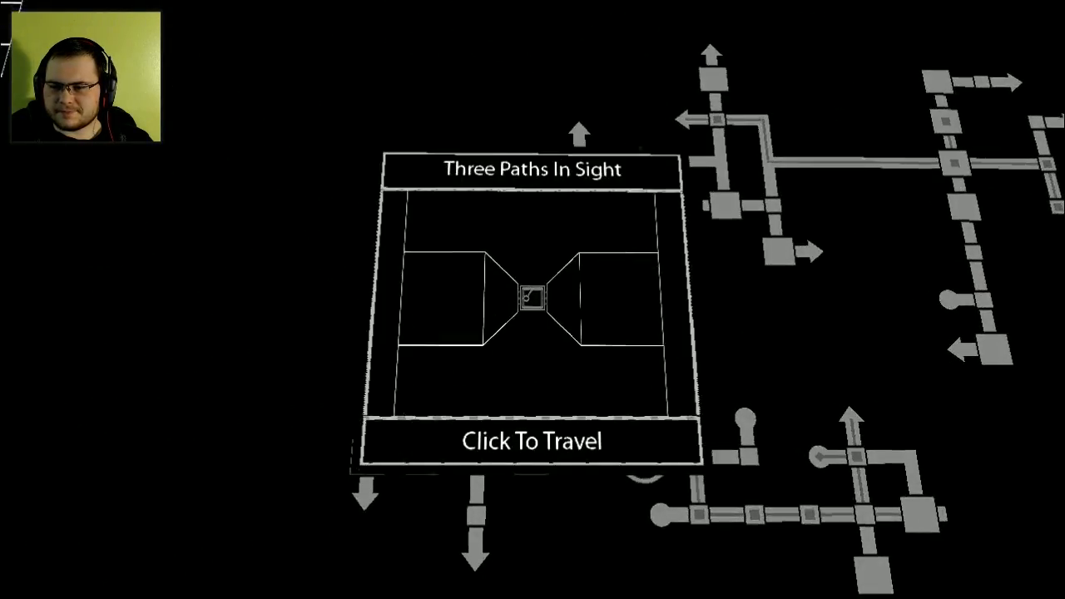
click(531, 440)
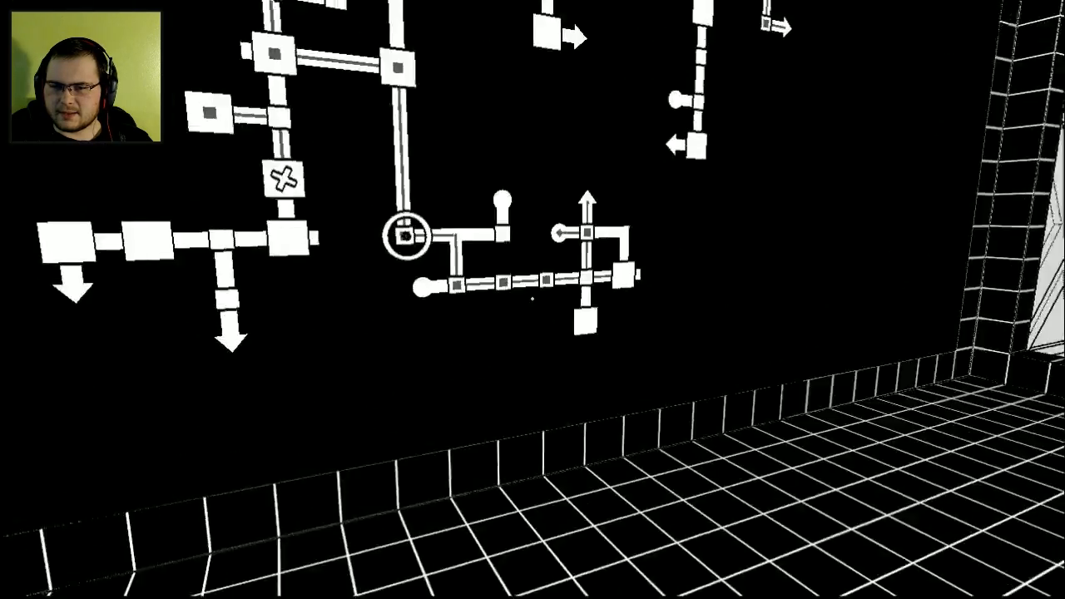
click(407, 236)
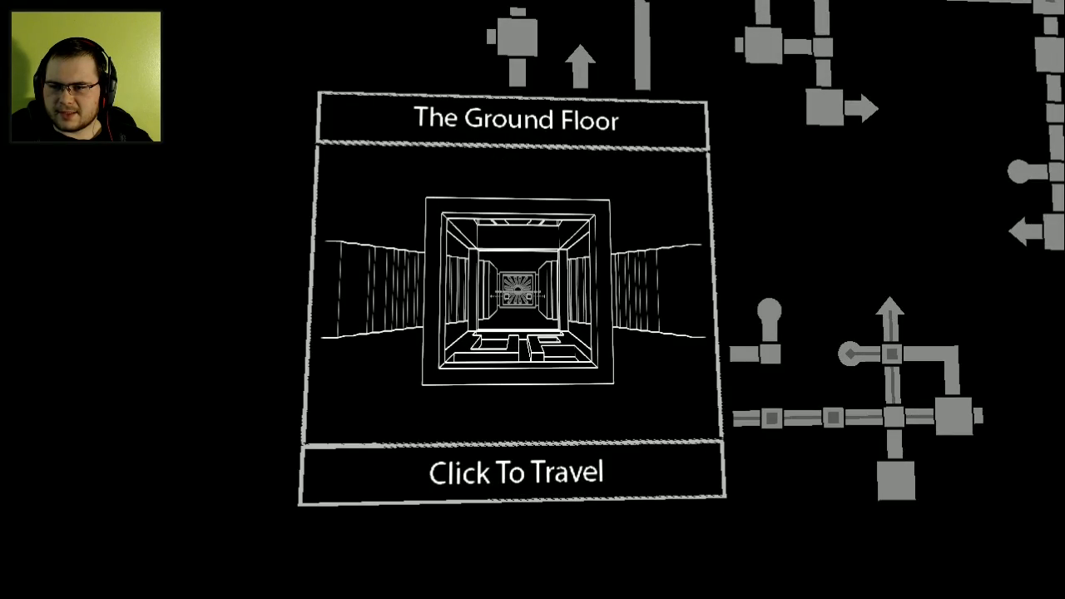
click(515, 471)
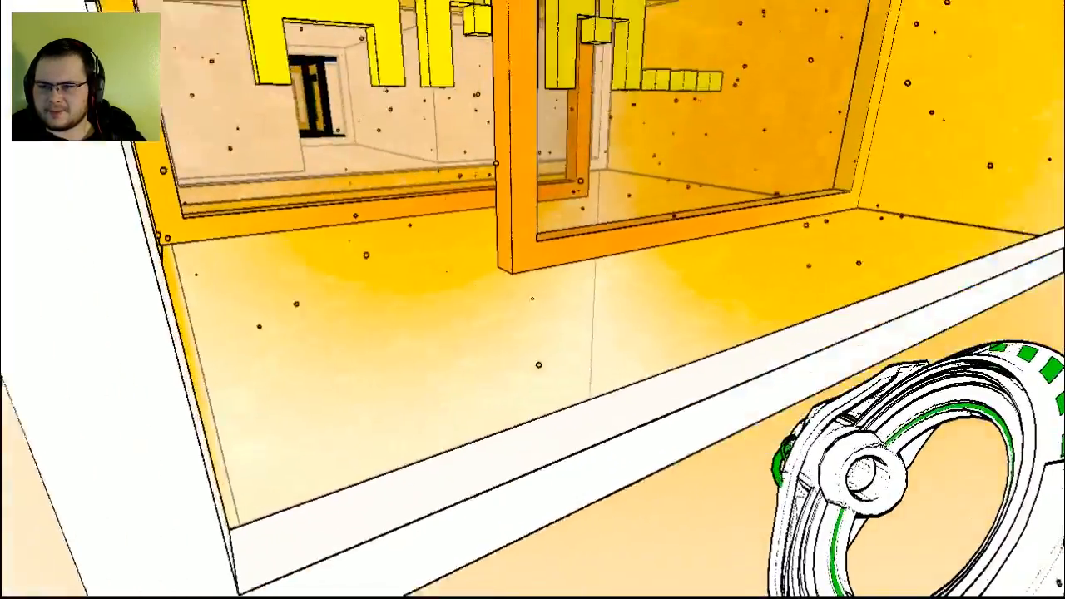
mouse_move(532, 300)
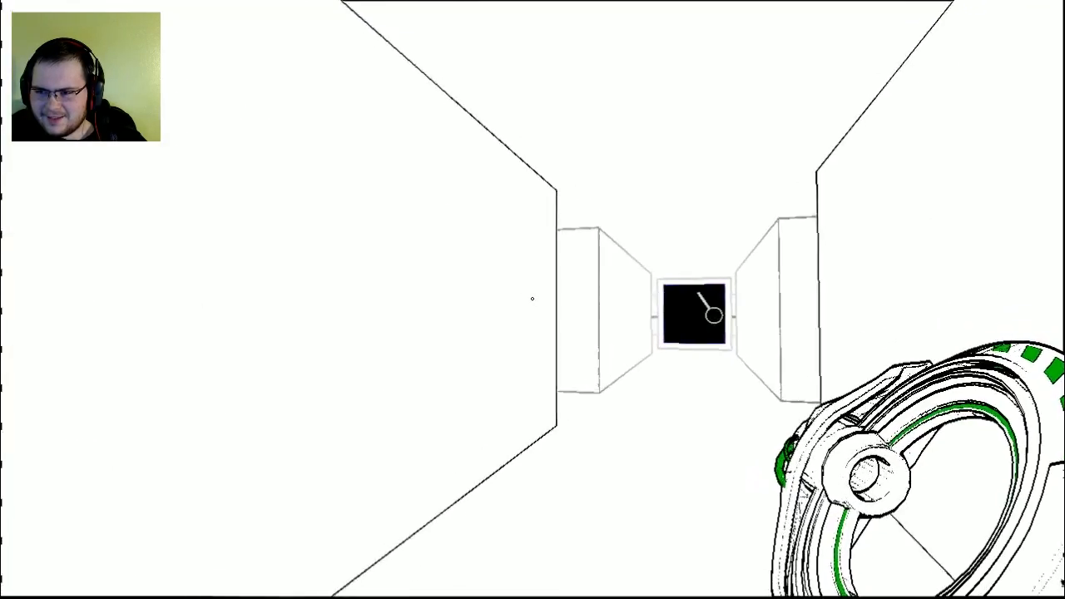
mouse_move(533, 300)
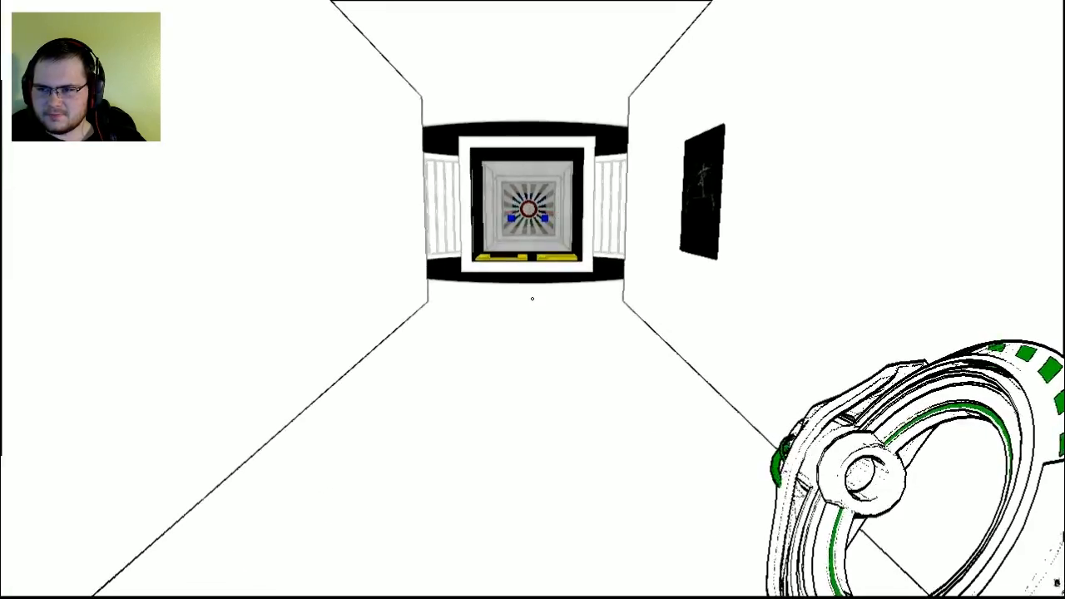
mouse_move(532, 299)
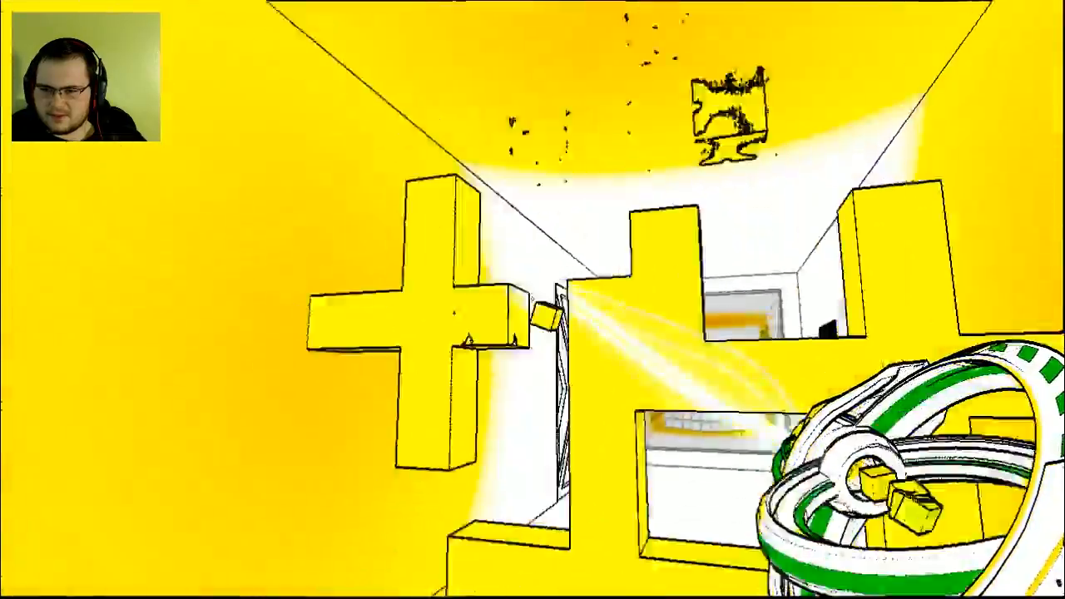
mouse_move(532, 299)
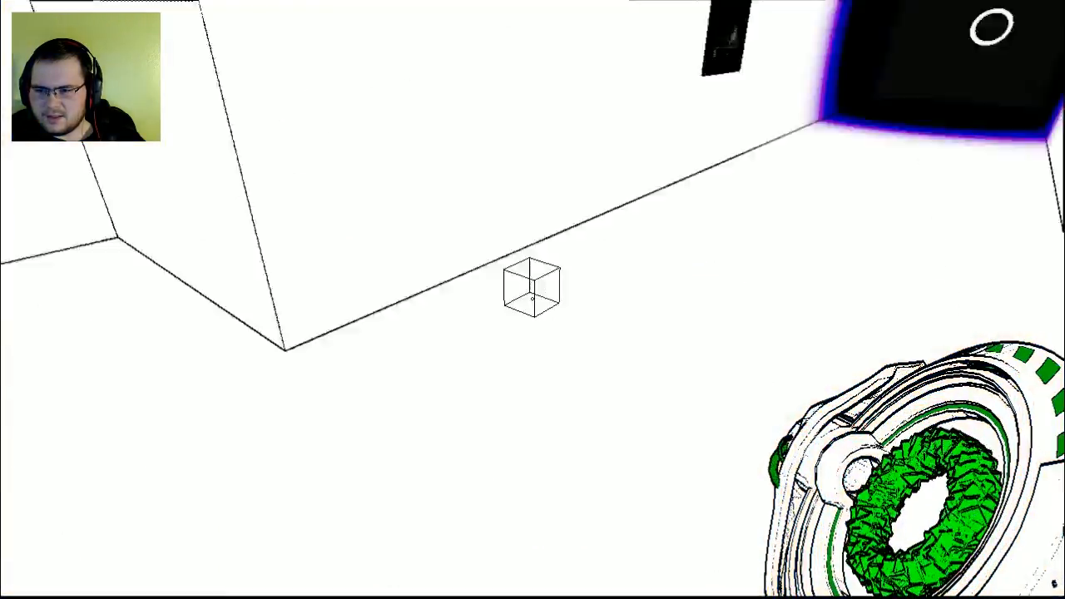
mouse_move(532, 299)
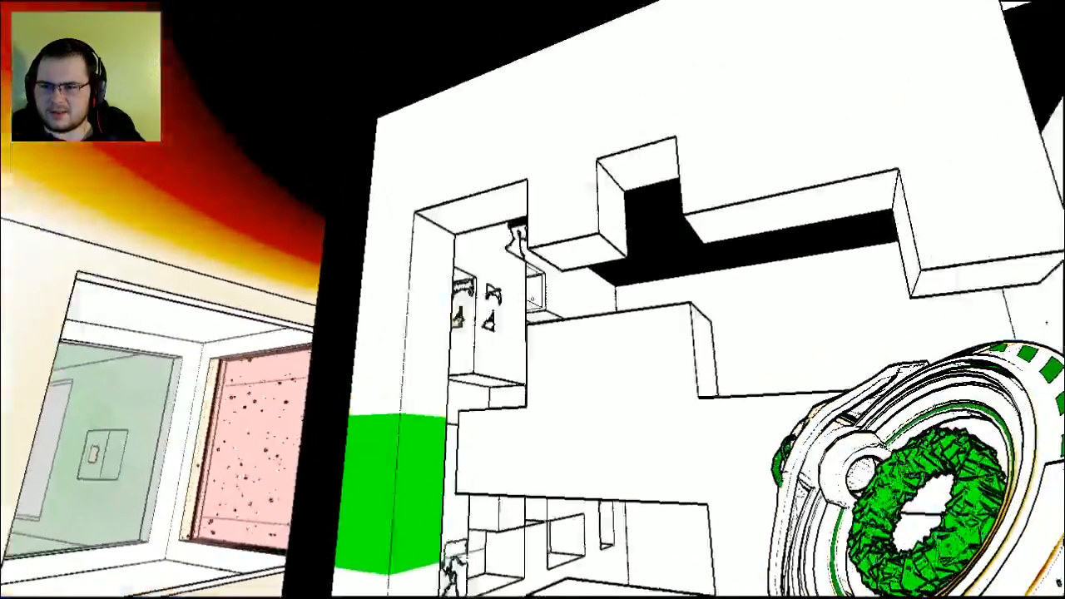
mouse_move(533, 300)
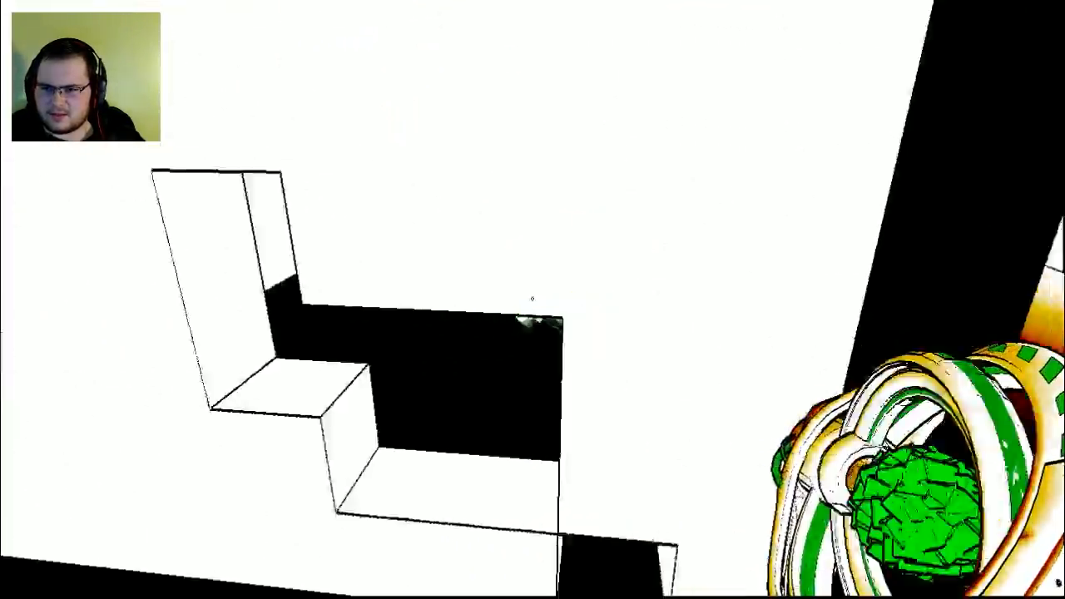
mouse_move(533, 300)
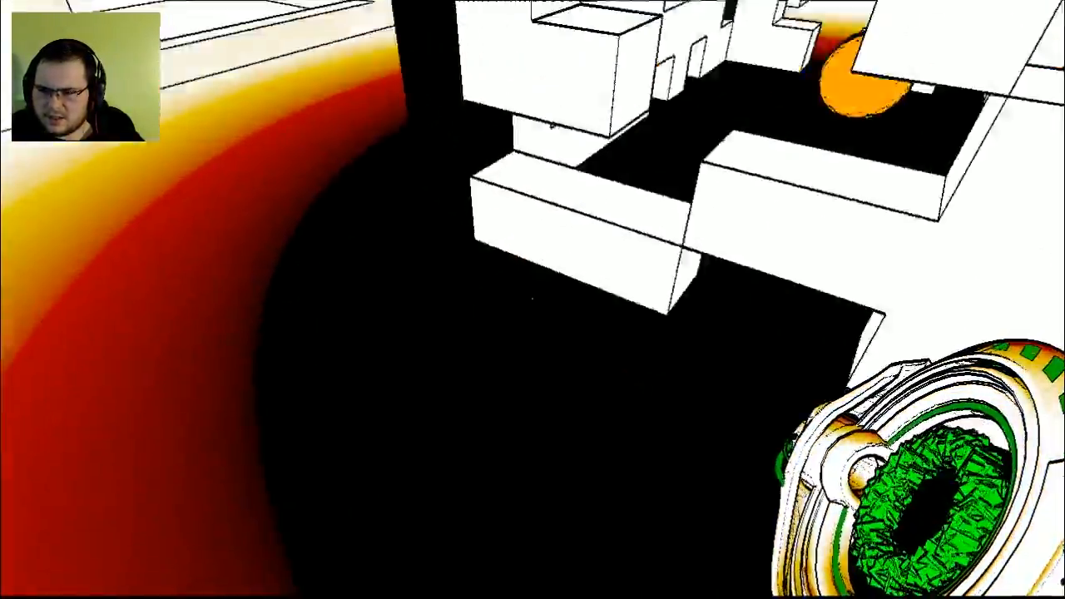
mouse_move(533, 300)
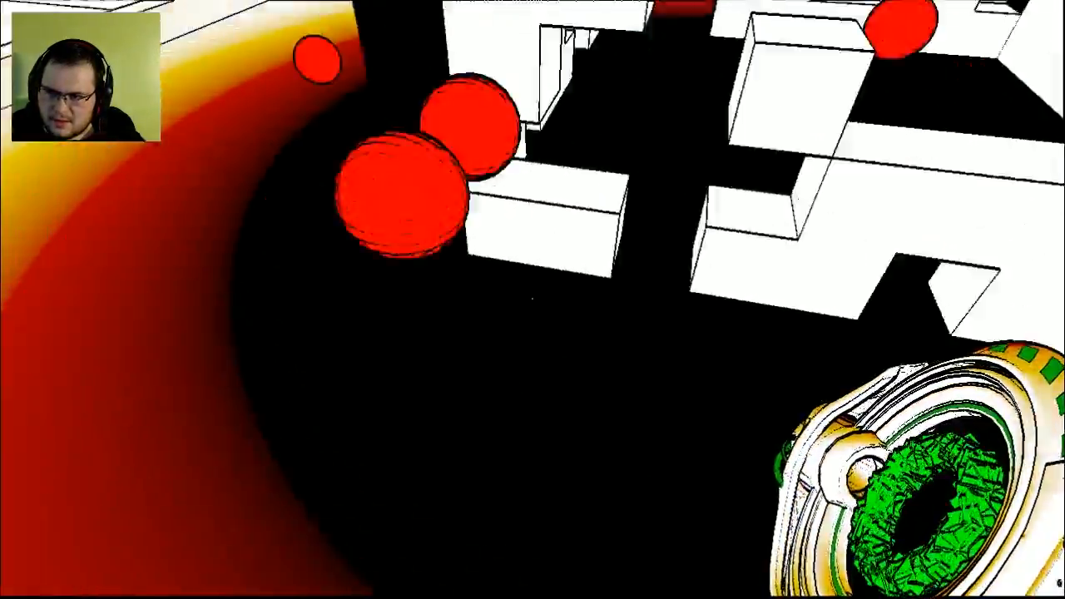
mouse_move(532, 299)
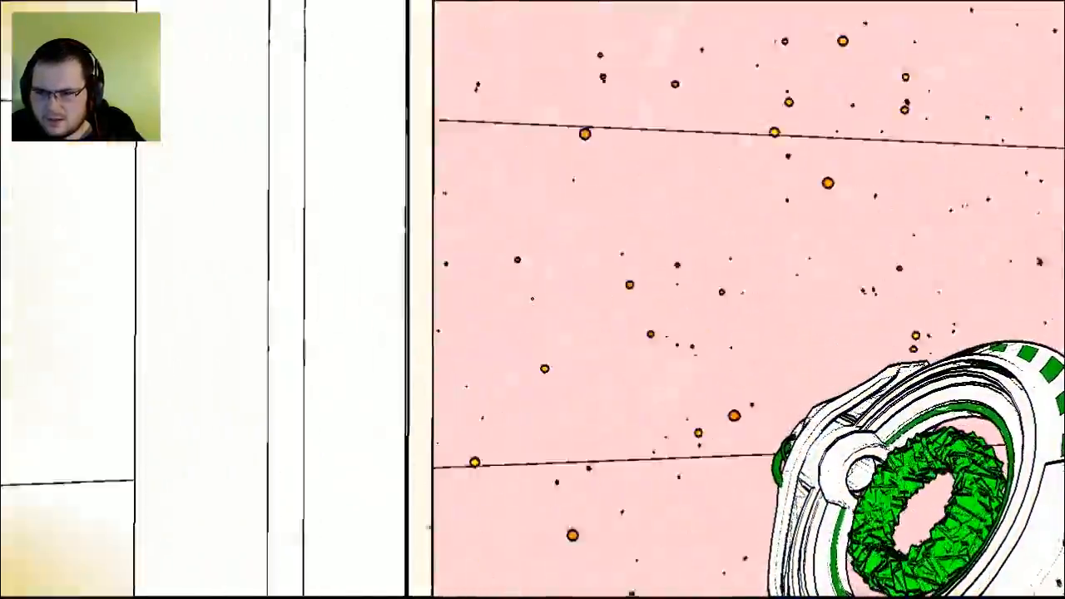
mouse_move(532, 299)
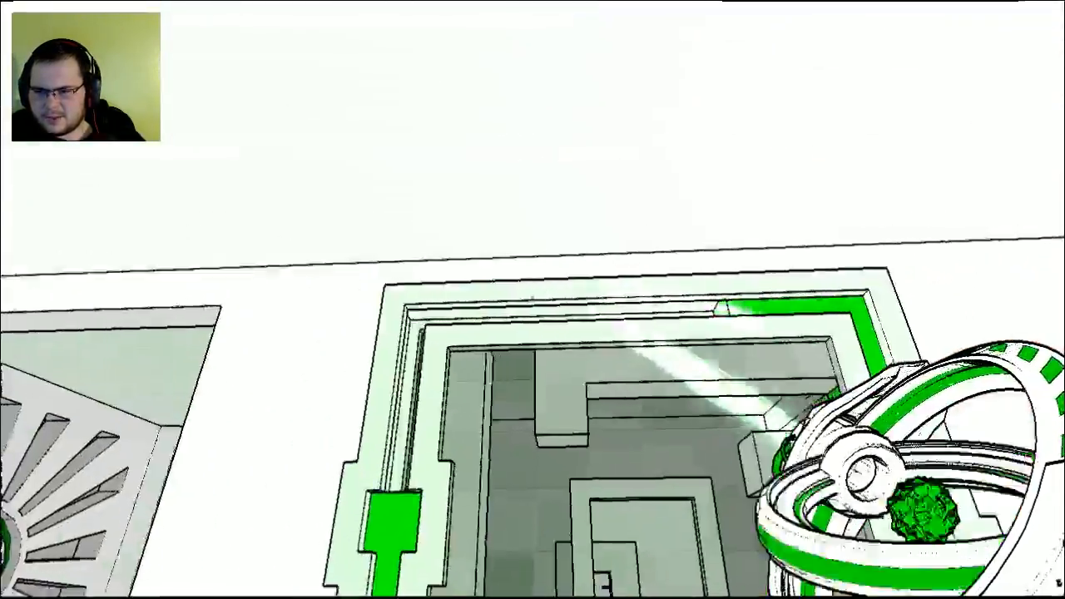
mouse_move(532, 299)
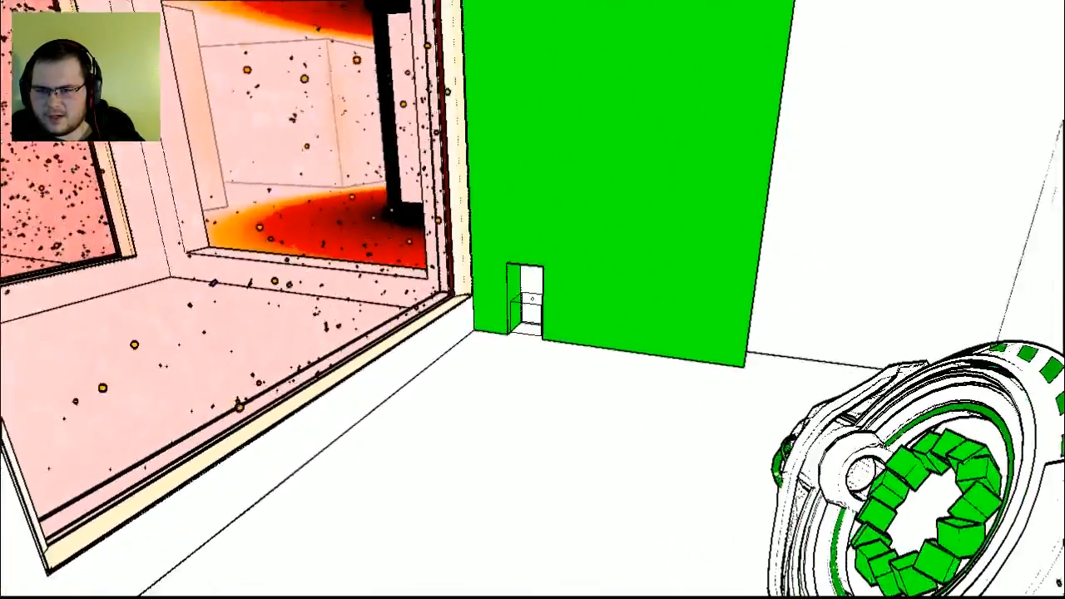
mouse_move(532, 299)
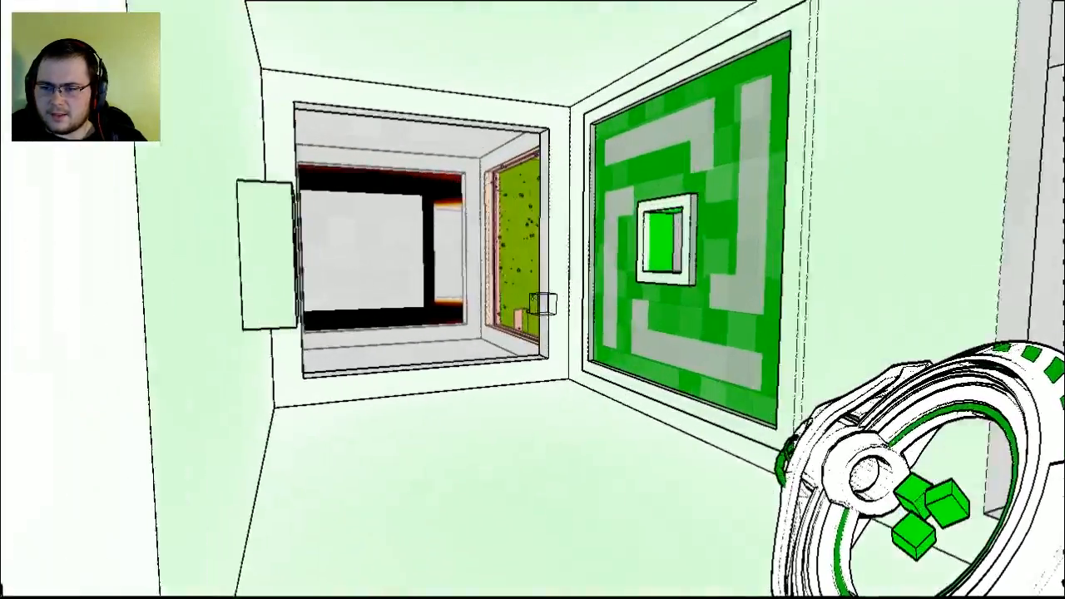
mouse_move(532, 300)
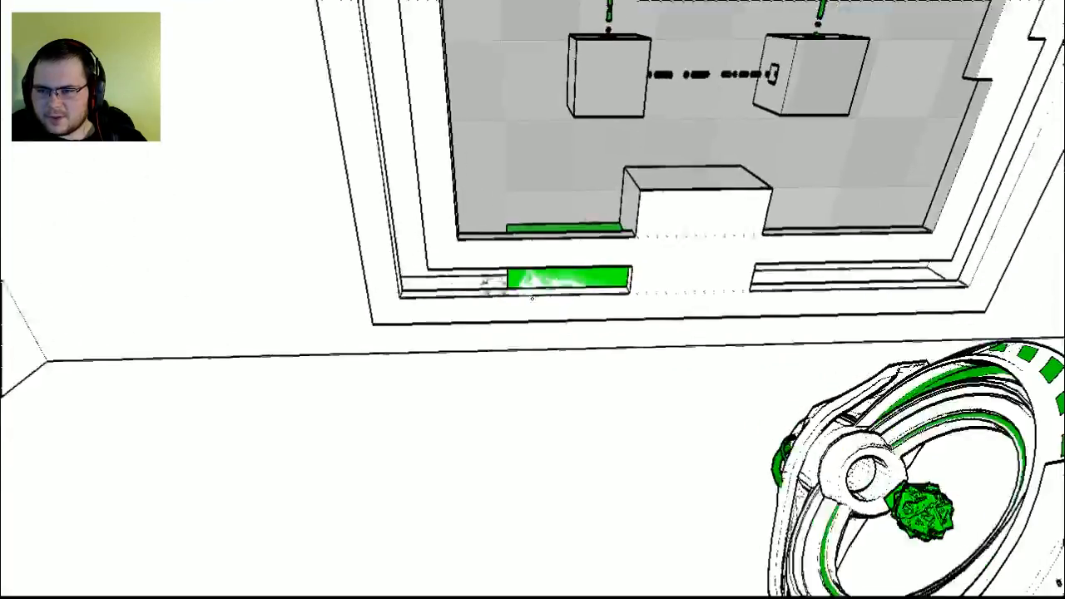
mouse_move(533, 300)
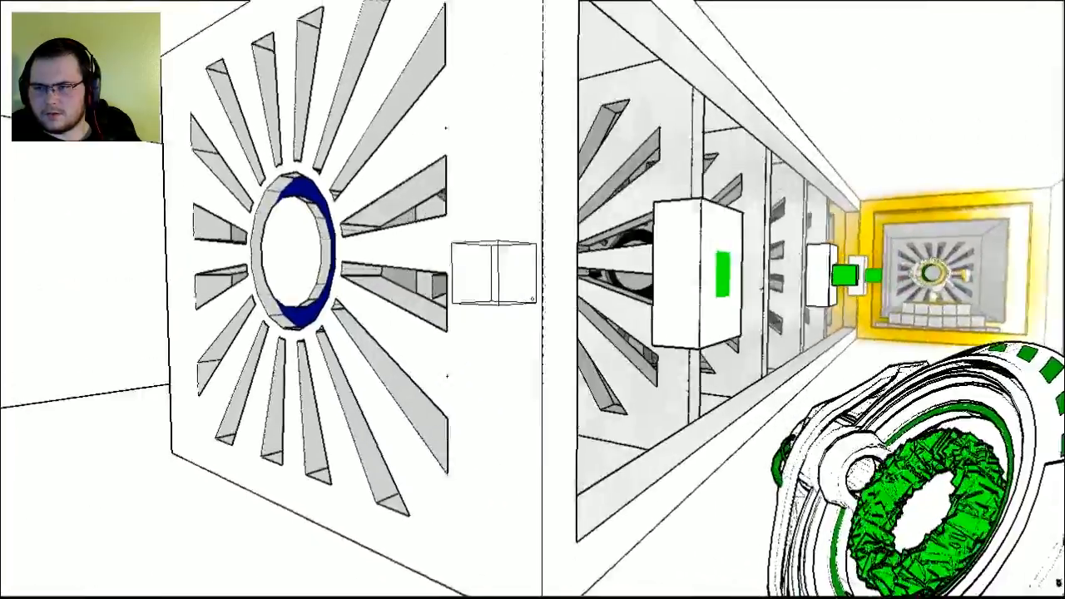
mouse_move(532, 299)
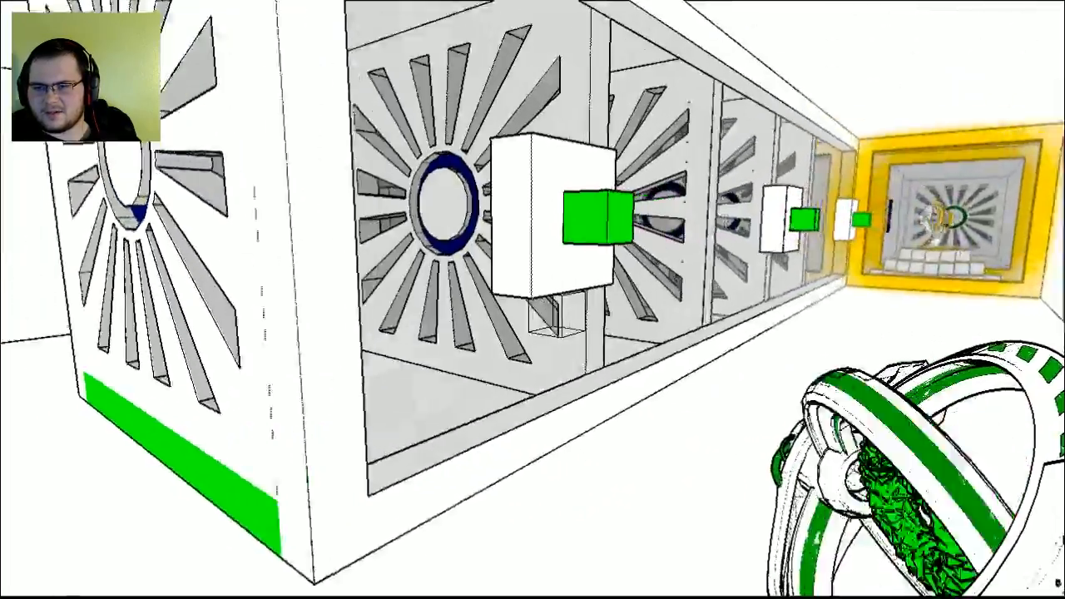
mouse_move(533, 300)
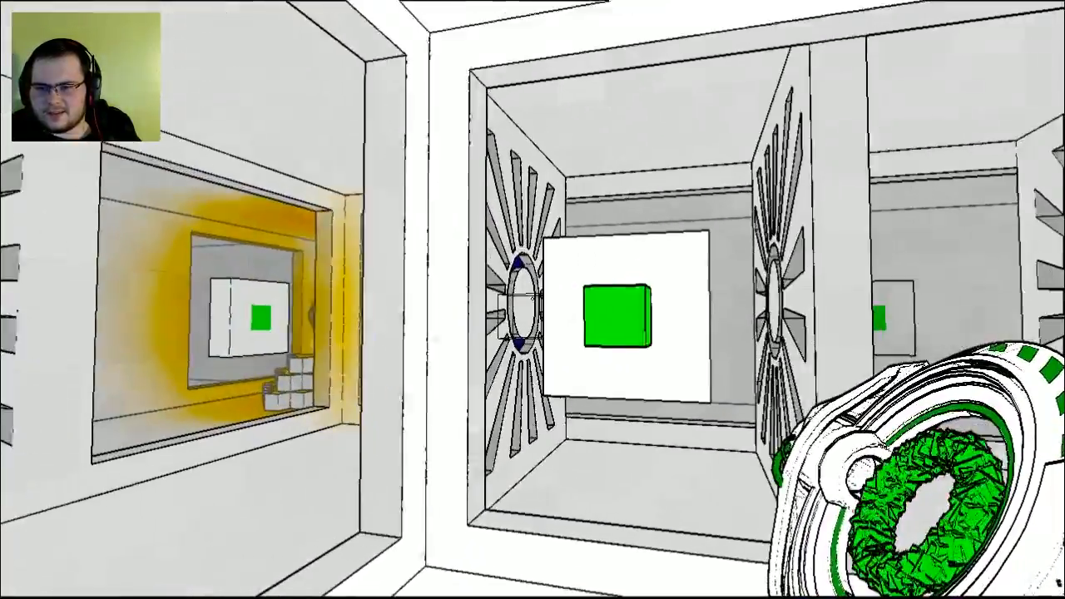
mouse_move(532, 299)
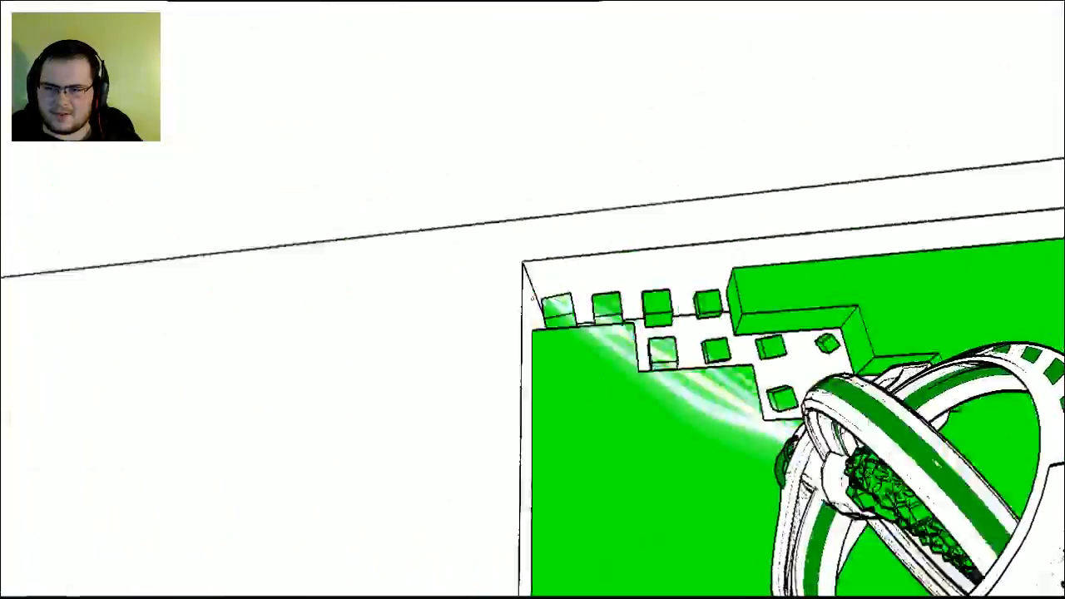
mouse_move(532, 299)
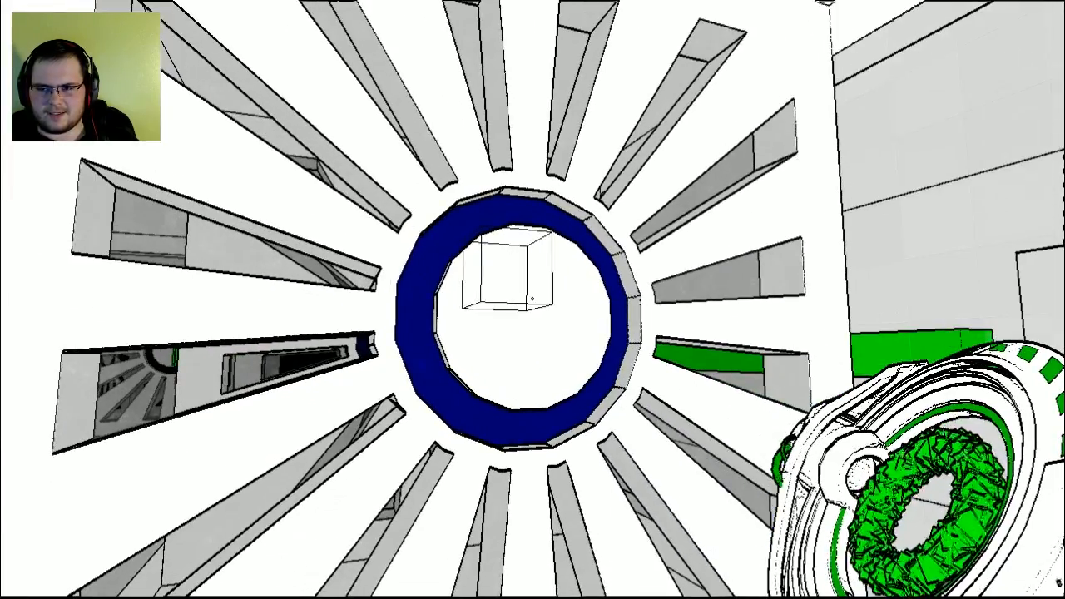
mouse_move(532, 299)
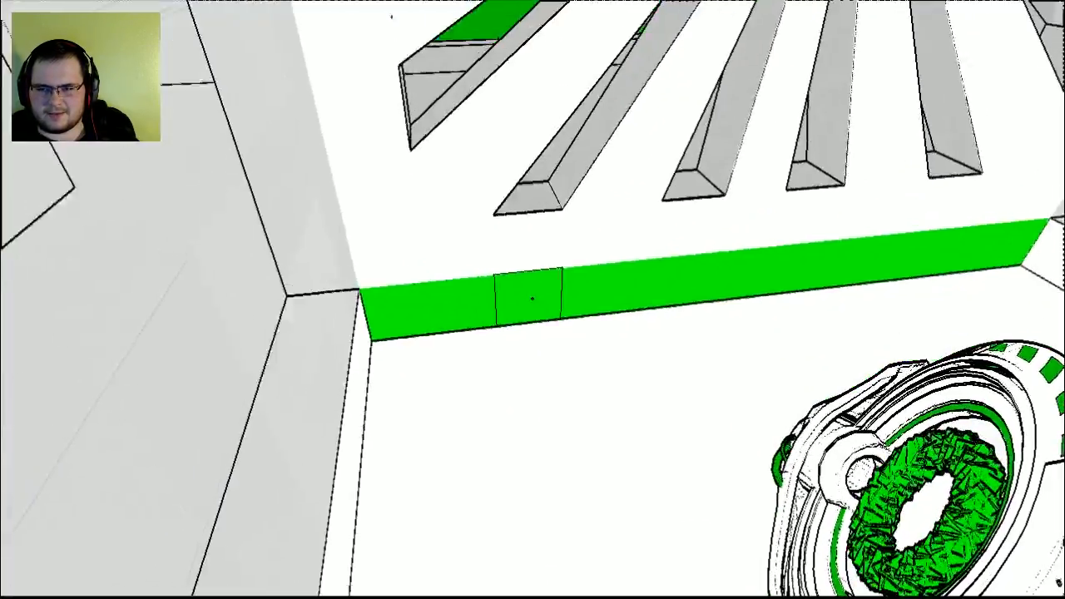